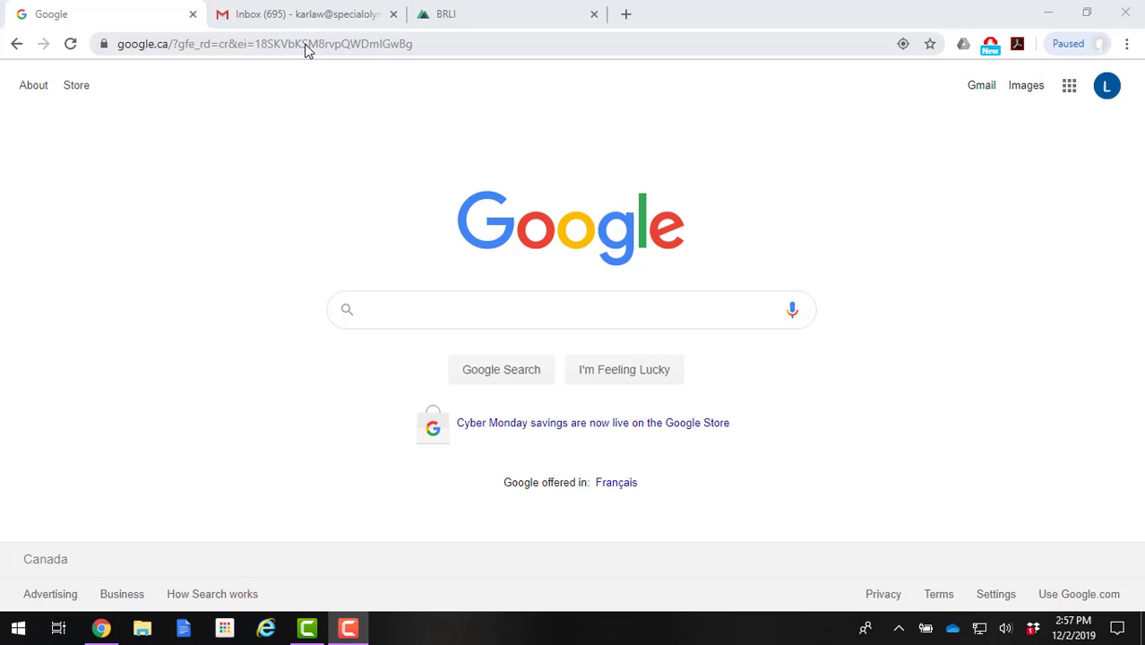
Load the soo.bestliferewarded.com MyPAHL site from the Chrome address bar
click(264, 43)
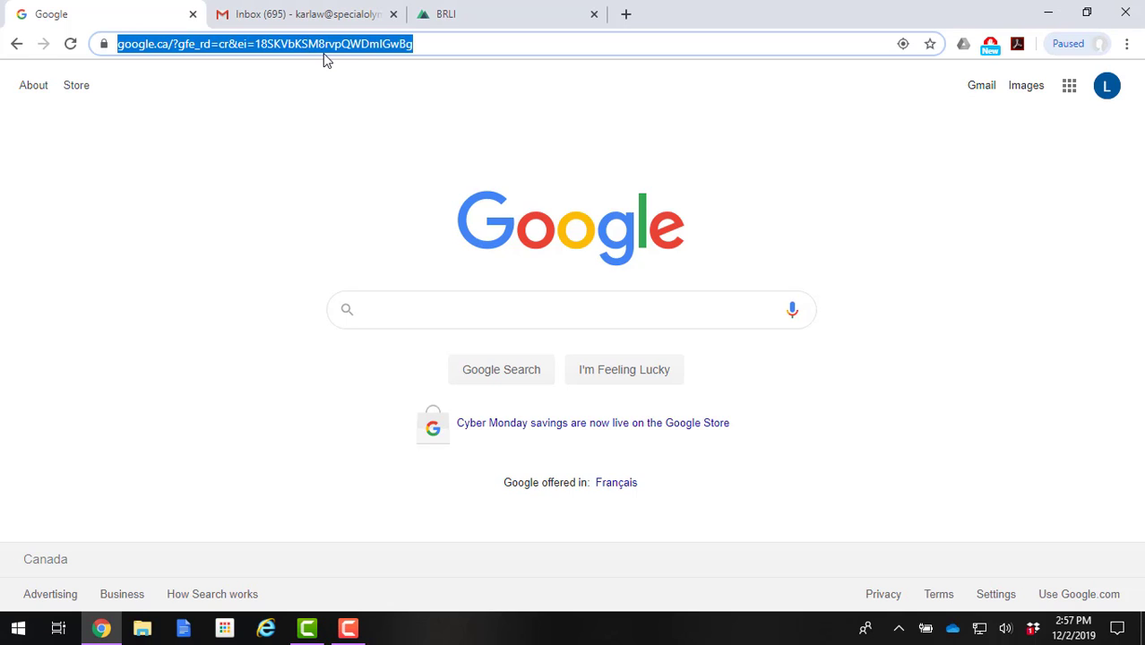
text(warded.com/#/)
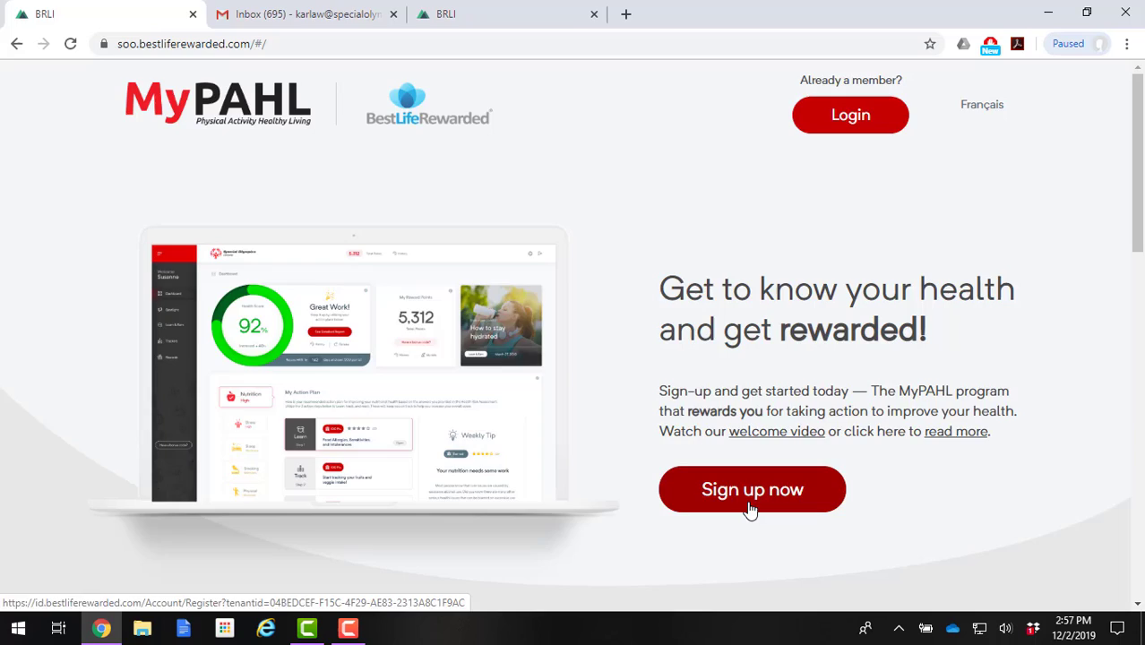
click(752, 490)
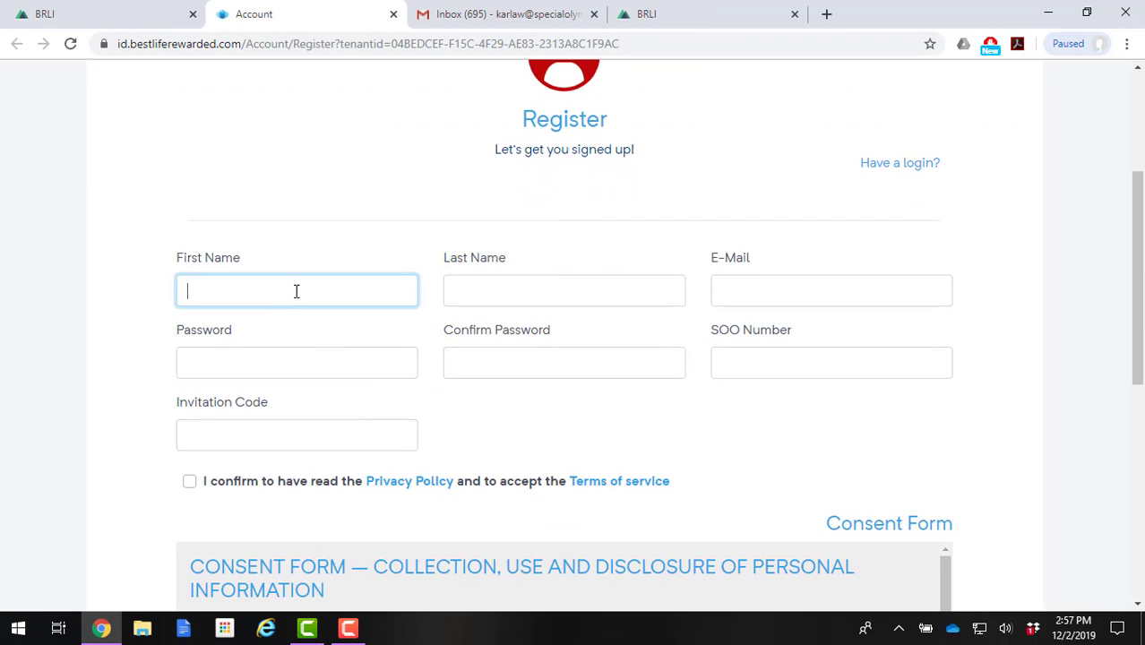
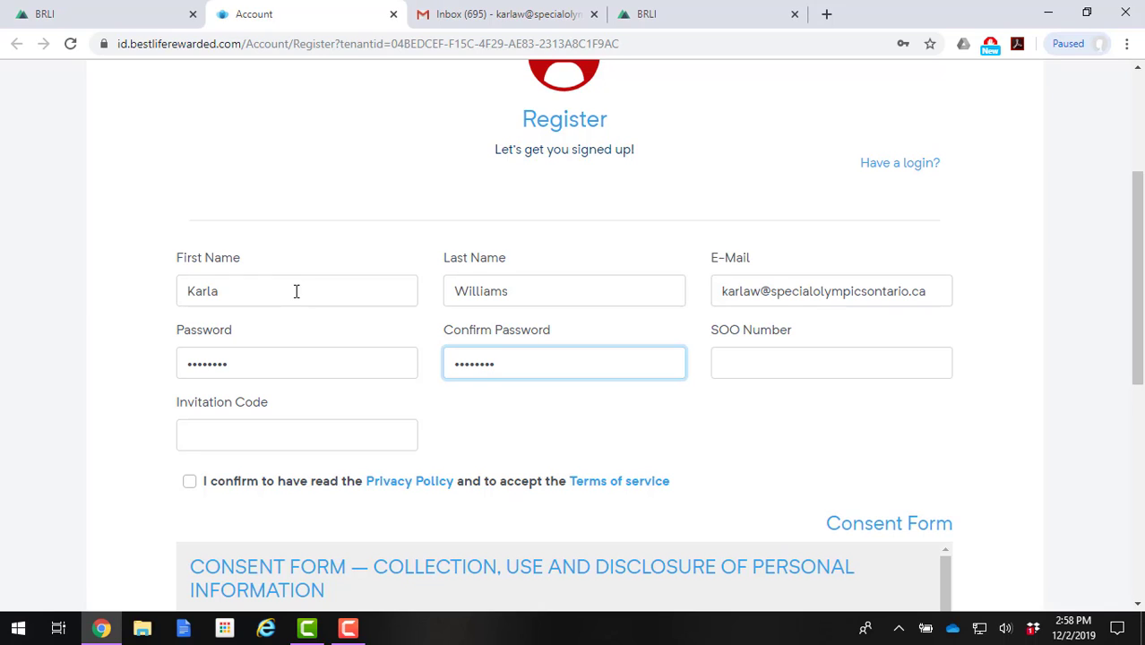
click(831, 363)
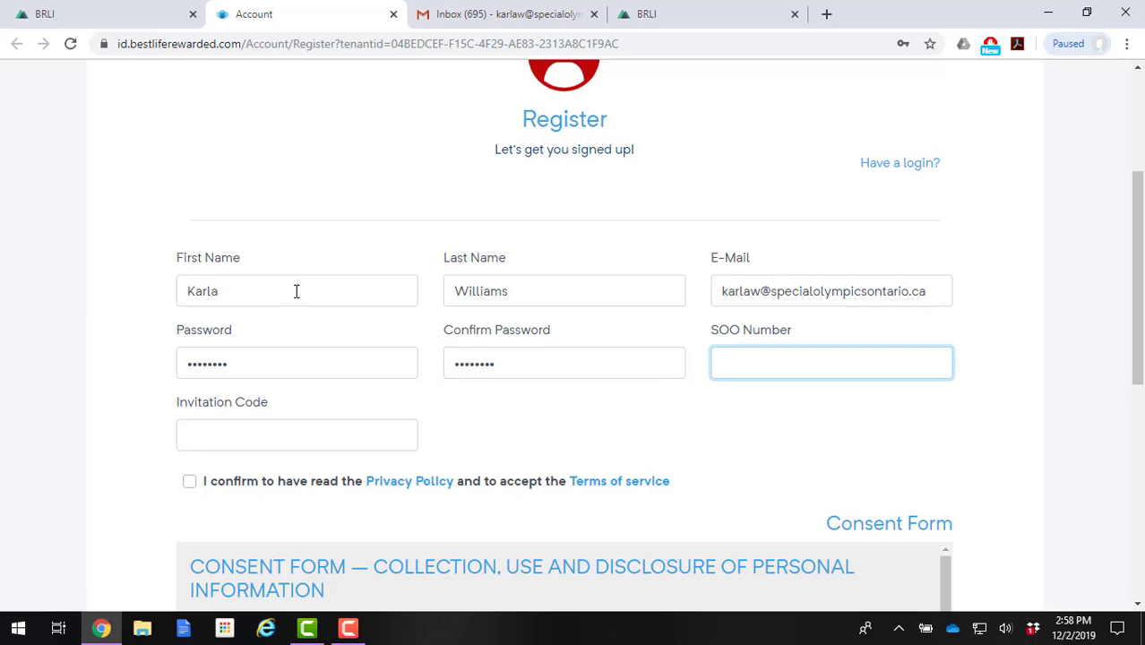
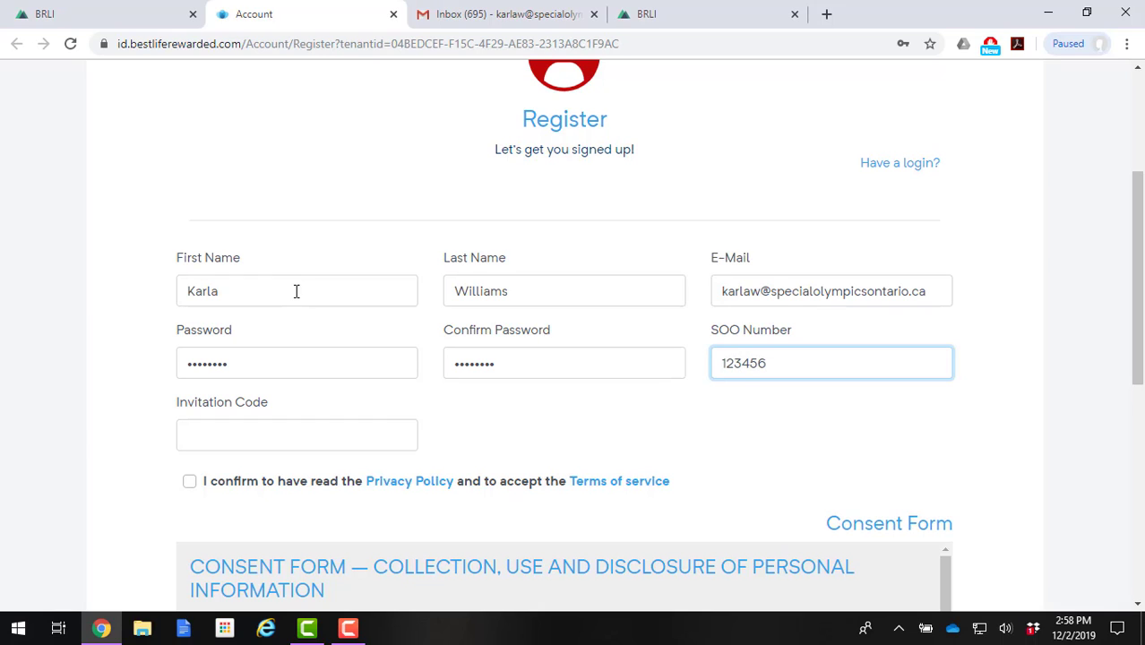
click(297, 435)
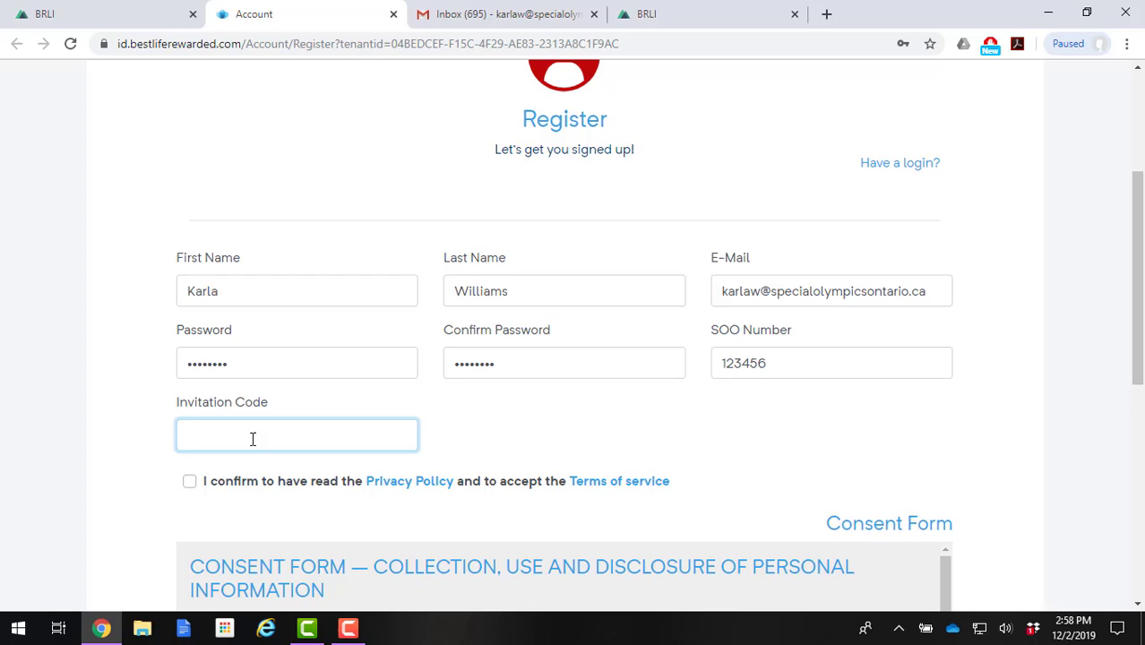
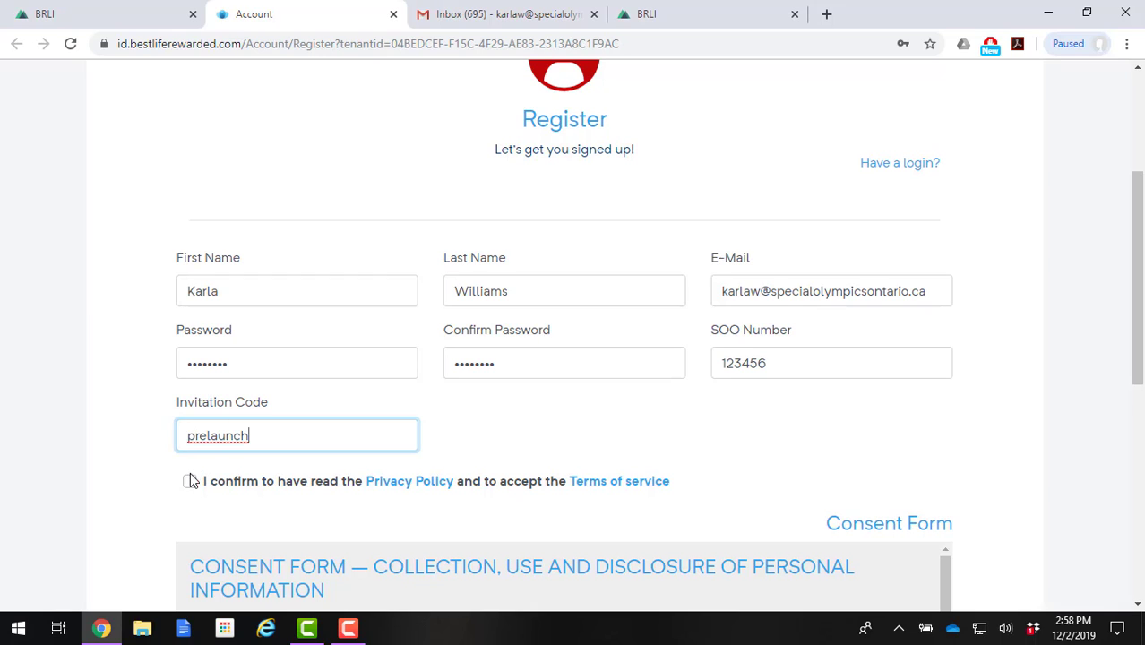
mouse_move(188, 482)
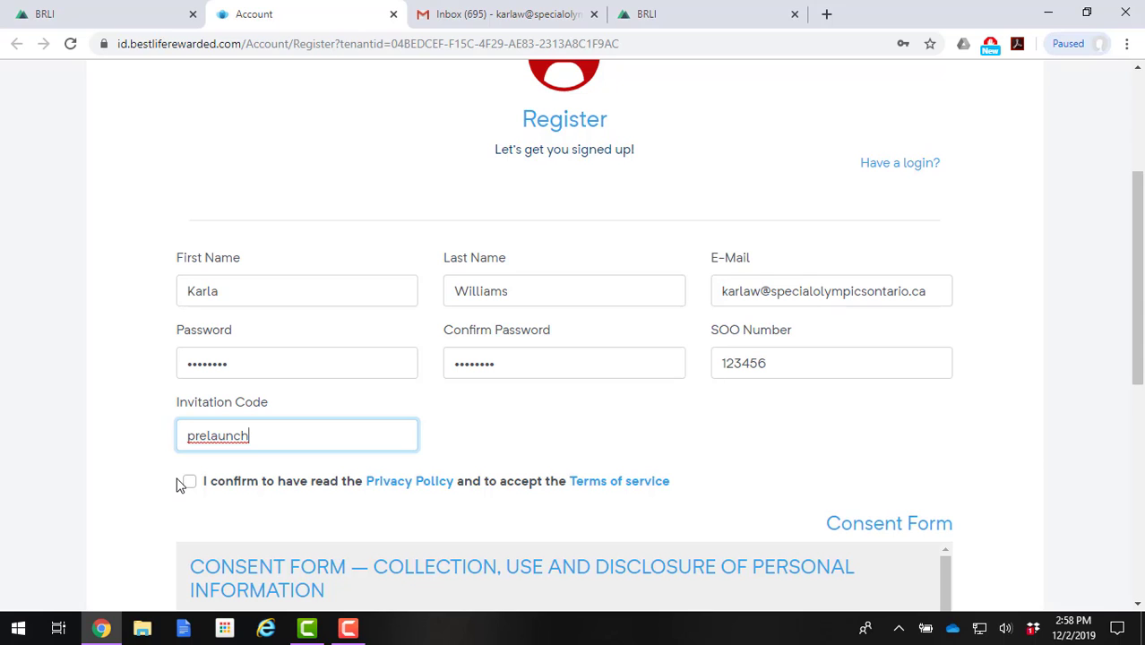
Tick the privacy policy and consent checkboxes, then submit the registration
scroll(down, 3)
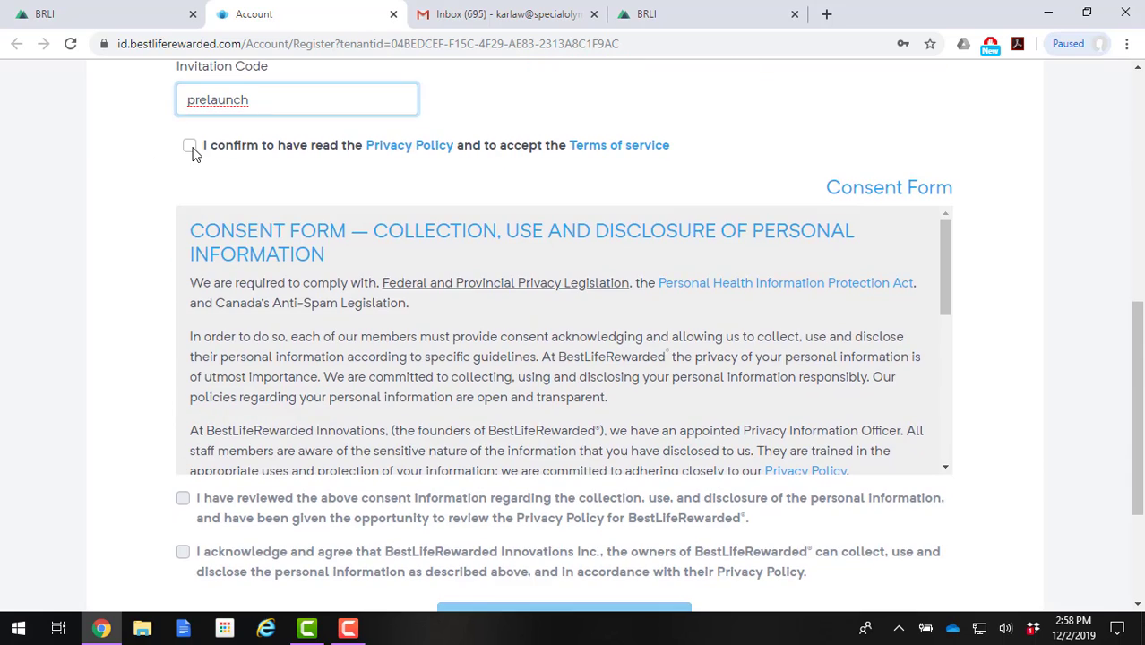
click(409, 144)
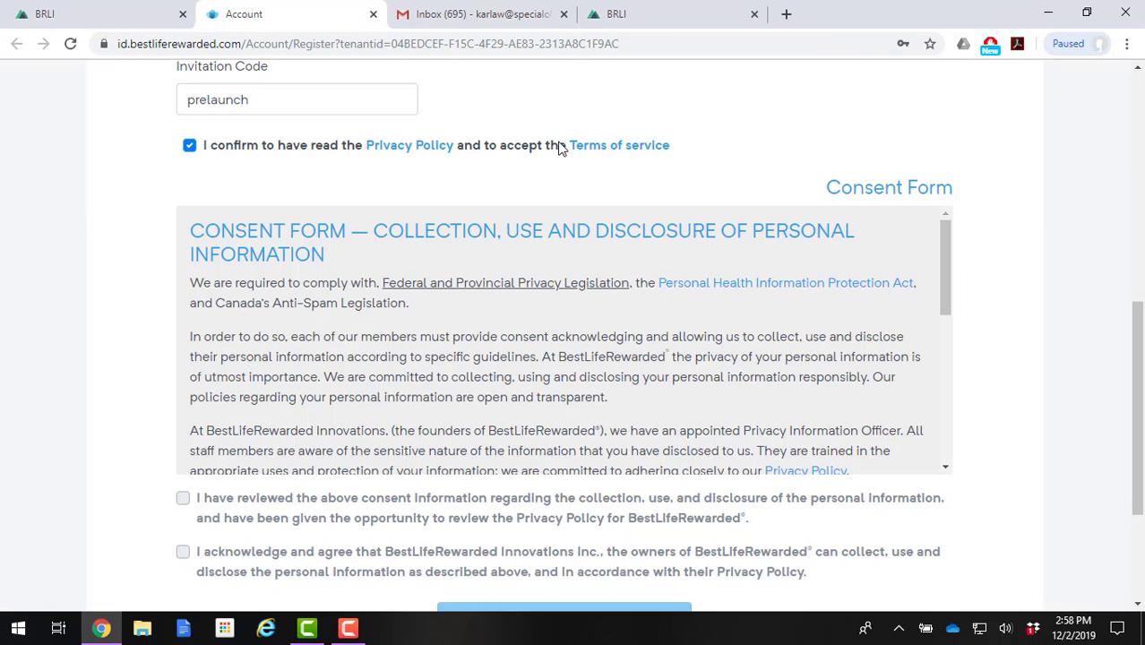
click(619, 144)
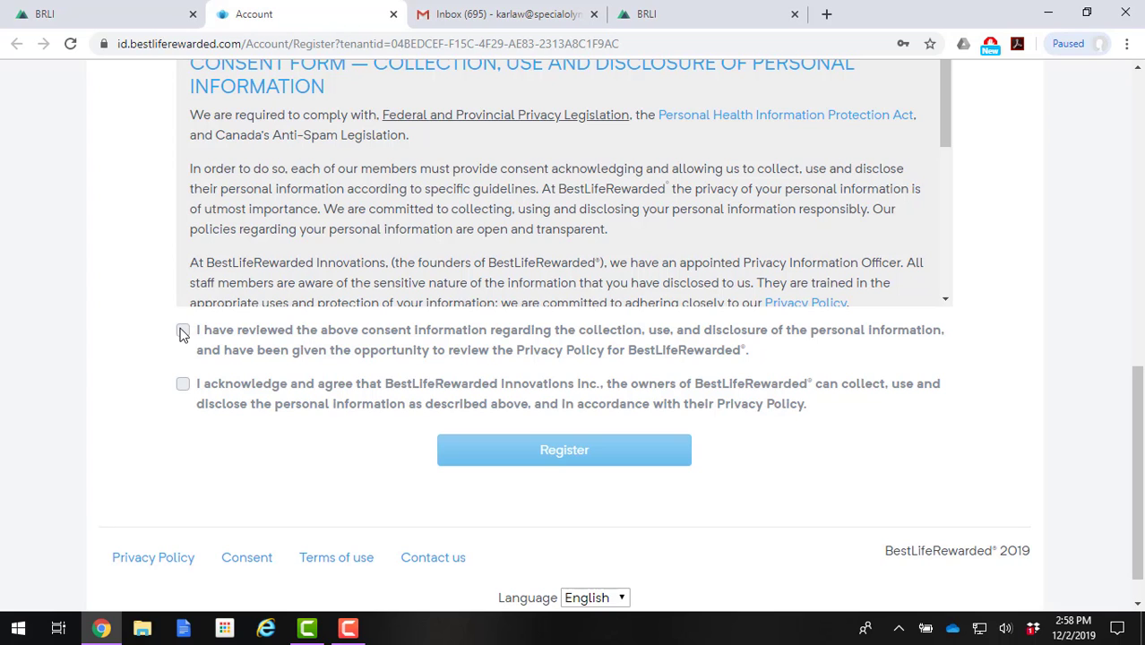
scroll(down, 3)
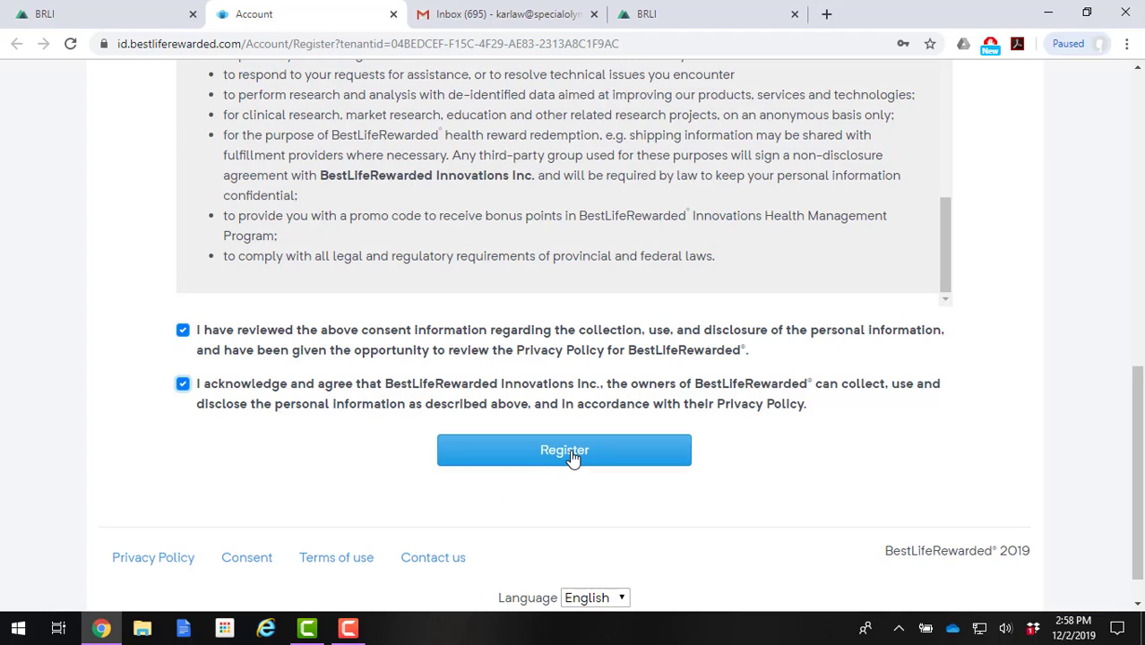
click(564, 449)
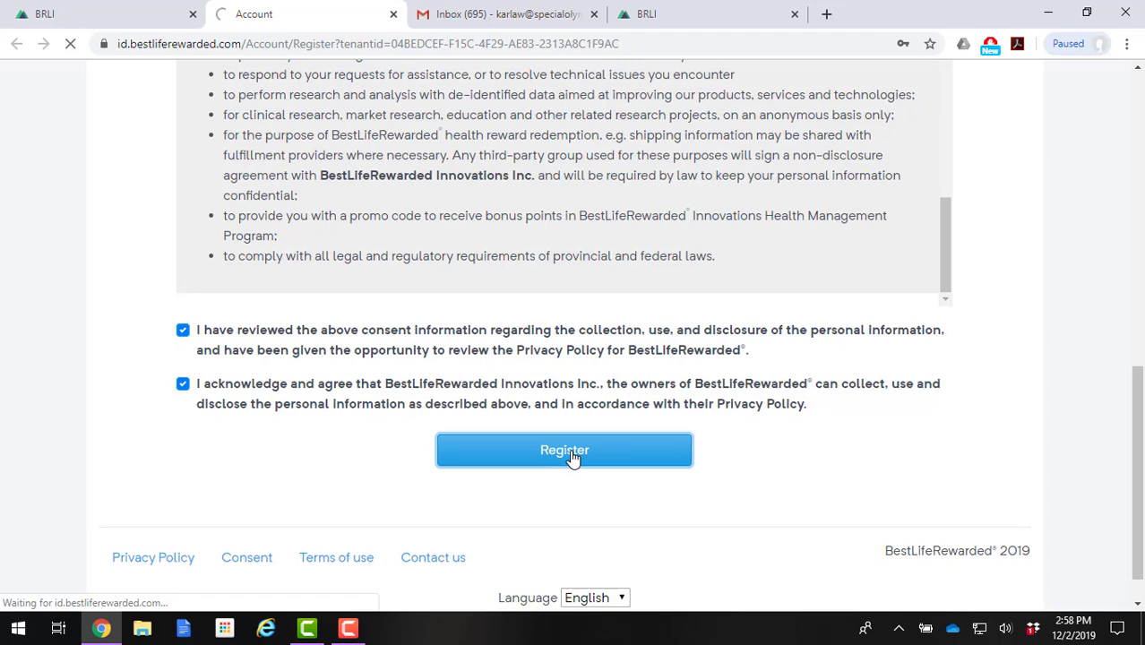
click(564, 450)
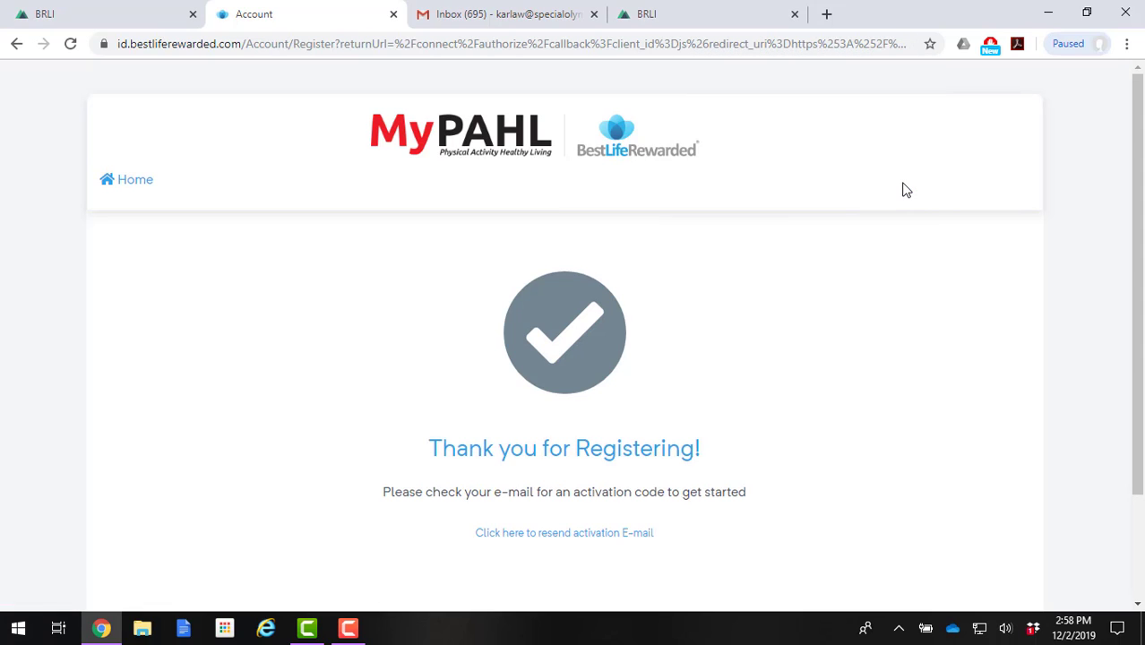
mouse_move(605, 564)
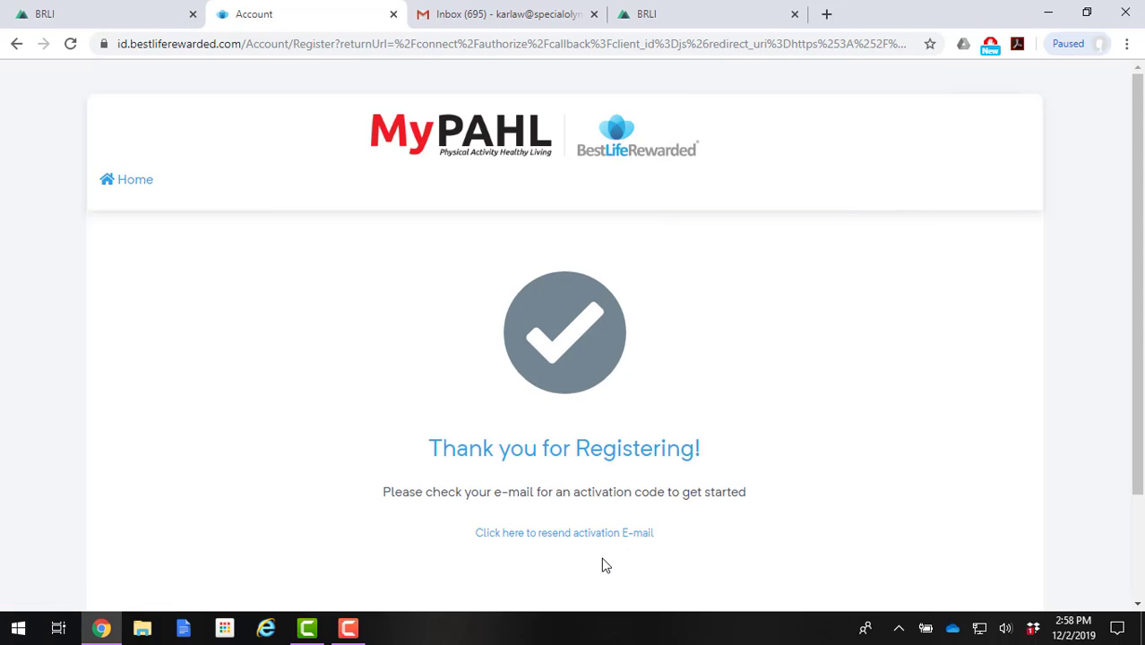
mouse_move(508, 14)
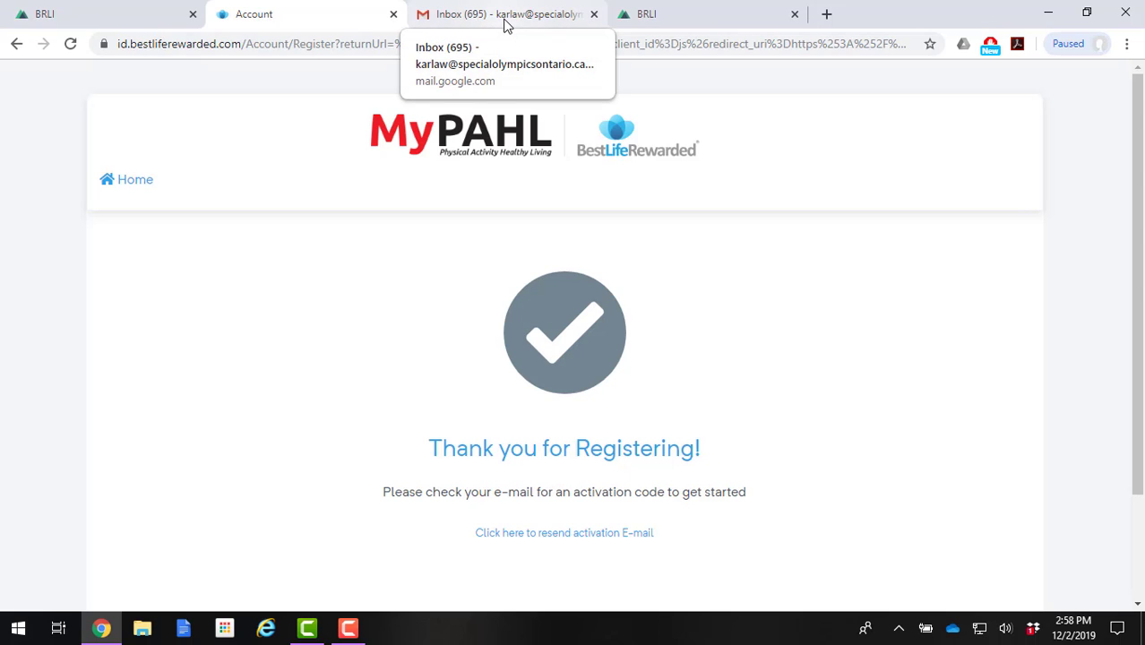
In Gmail, use the MyPAHL Registration Confirmation email's ACTIVATE MY ACCOUNT link
click(506, 14)
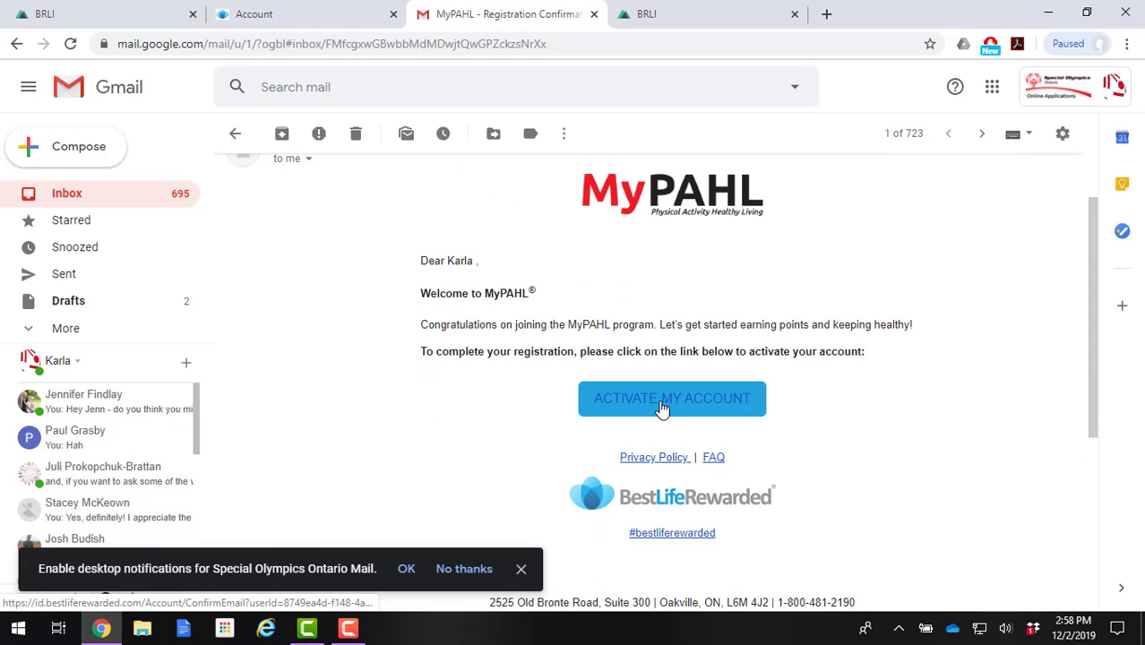
click(672, 399)
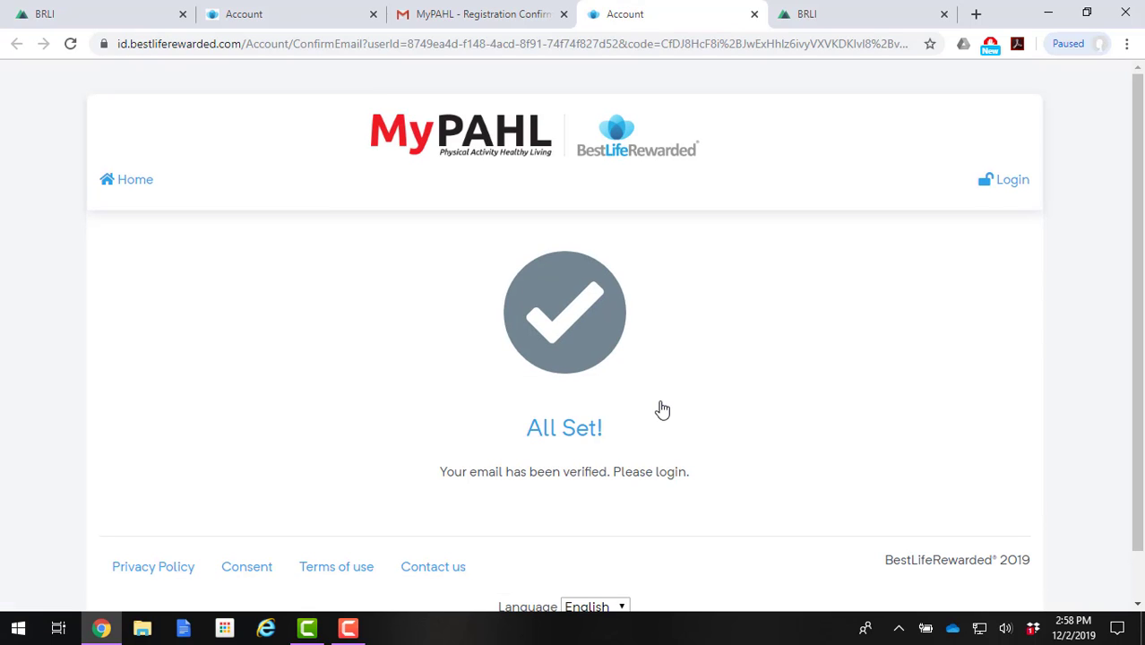
Log in with the saved email and password, then skip the health assessment
click(1013, 180)
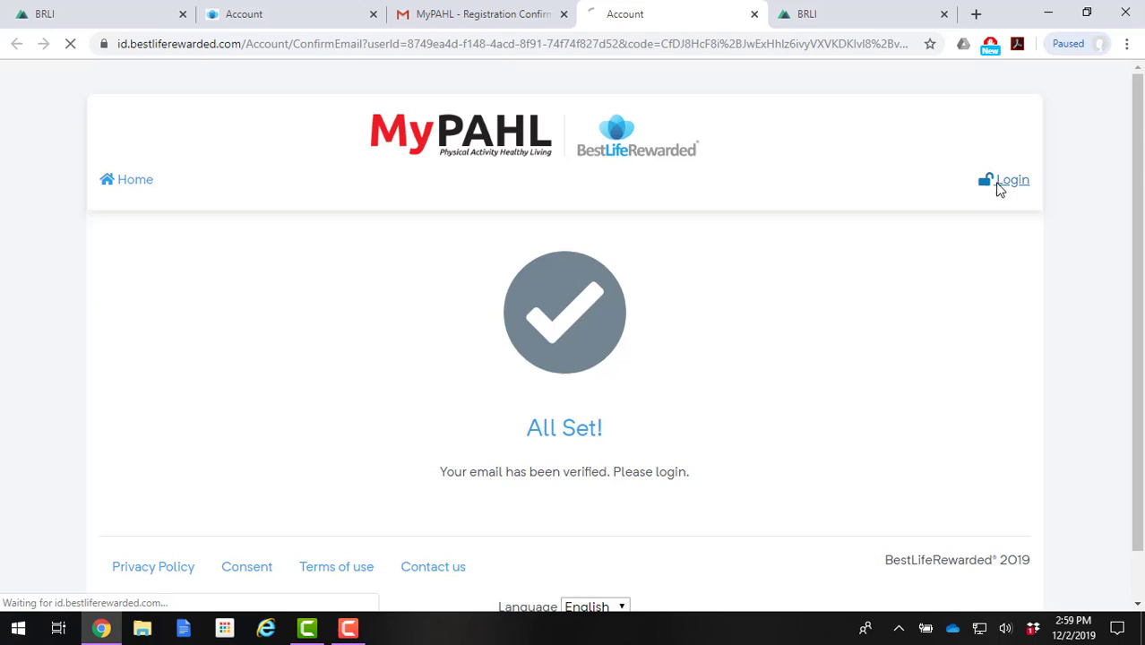
click(1013, 180)
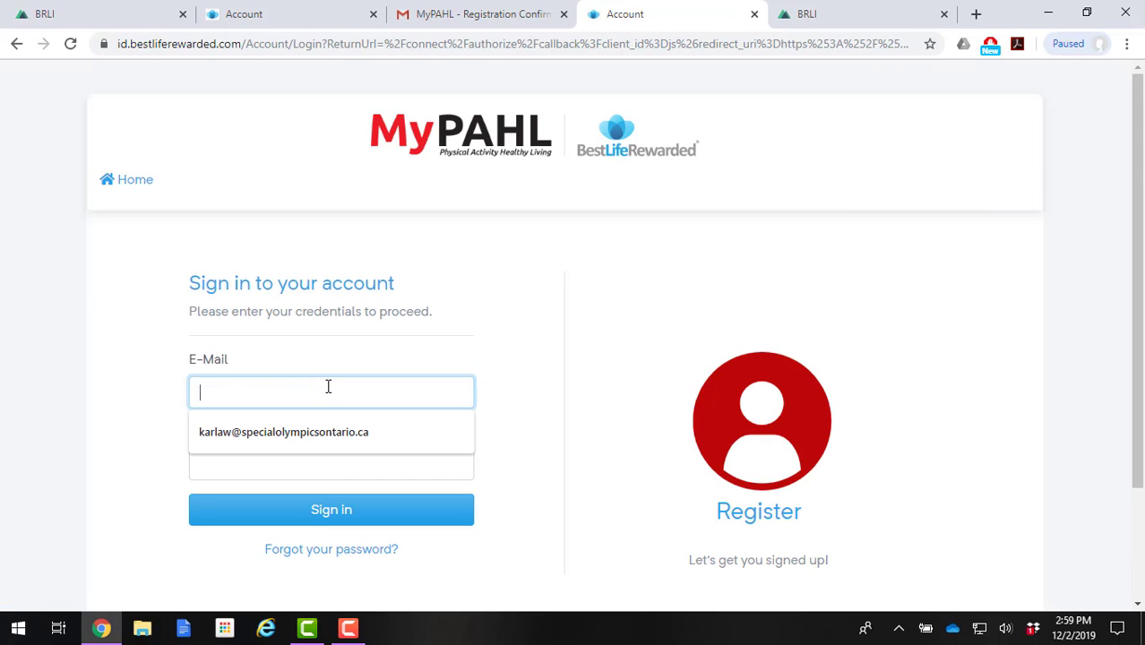
click(284, 431)
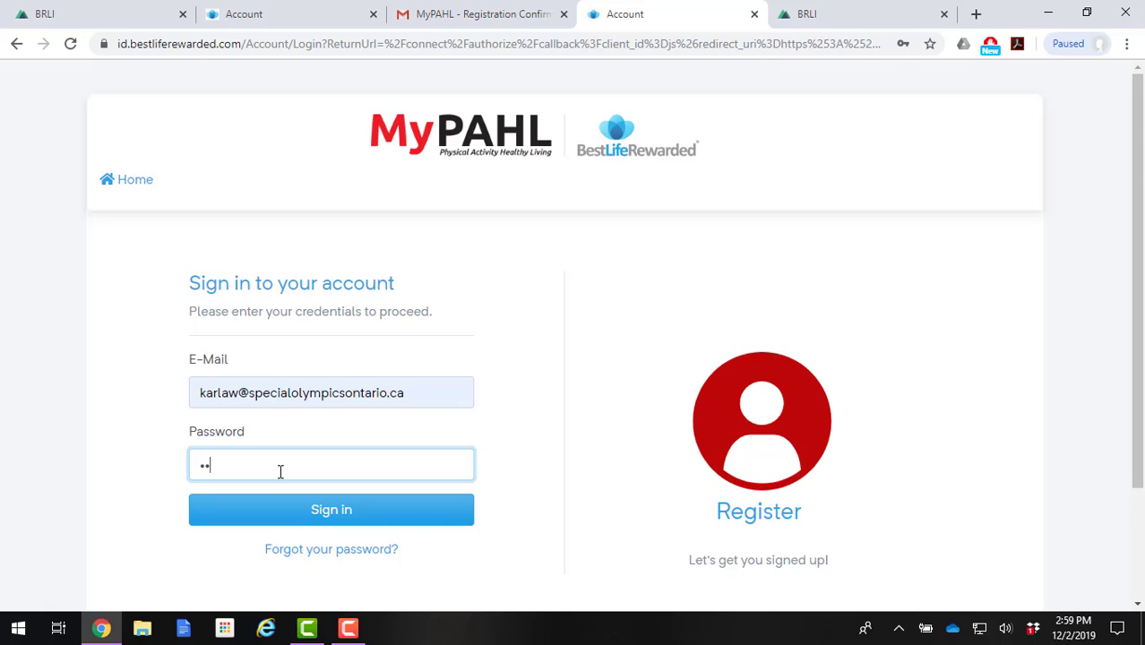
text(password)
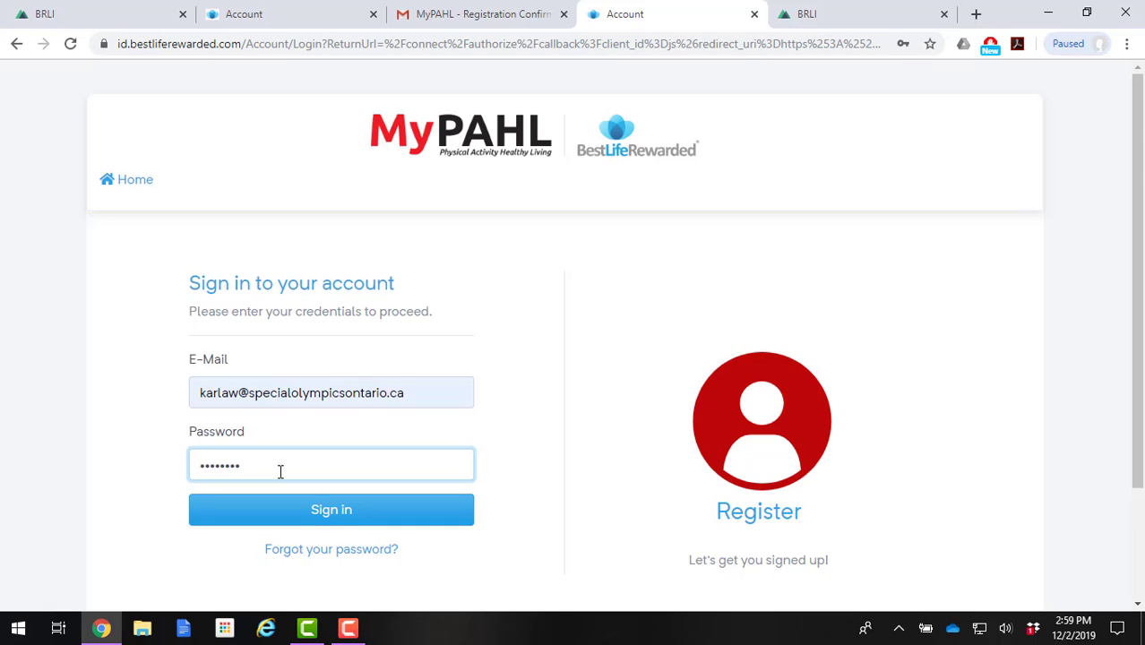
click(331, 509)
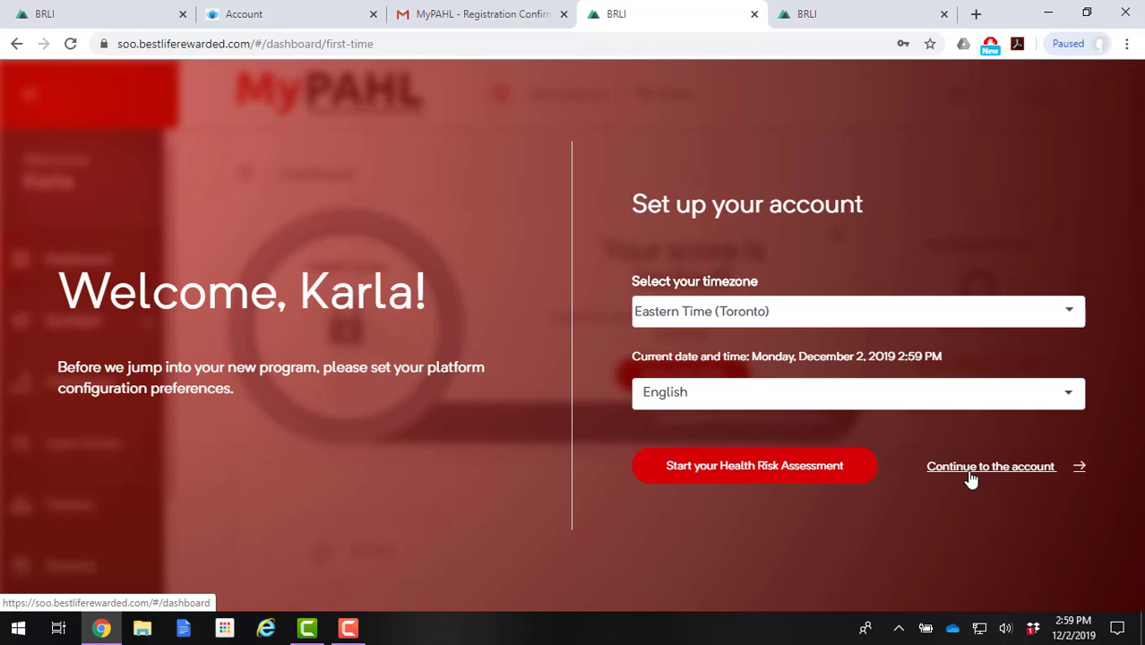
click(991, 466)
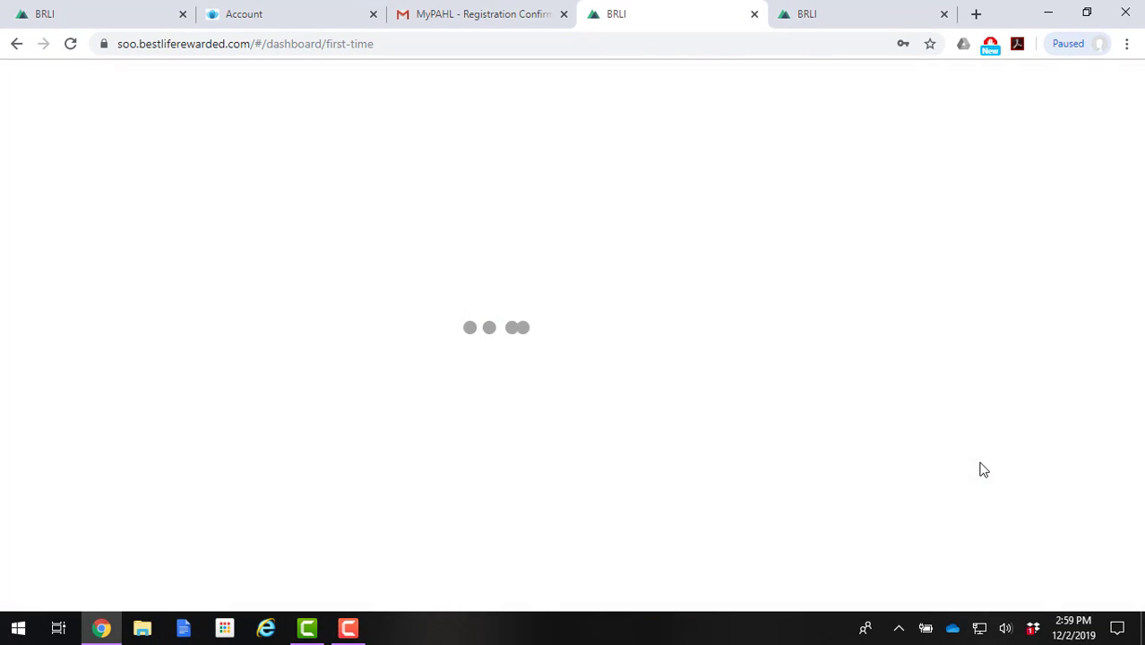